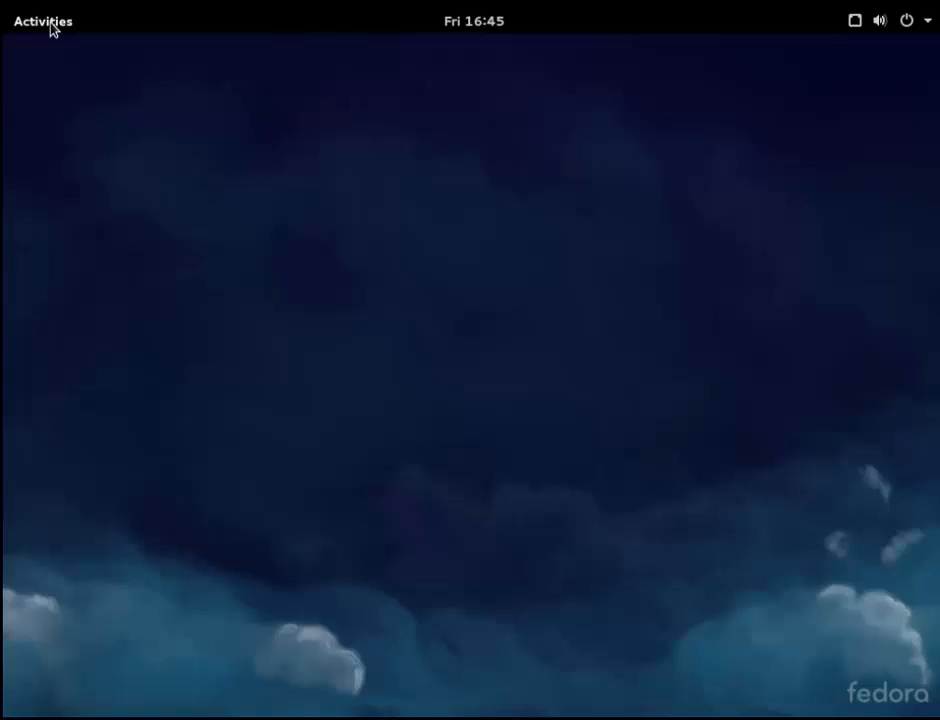
Launch Terminal from the Utilities group in the applications overview.
left_click(44, 20)
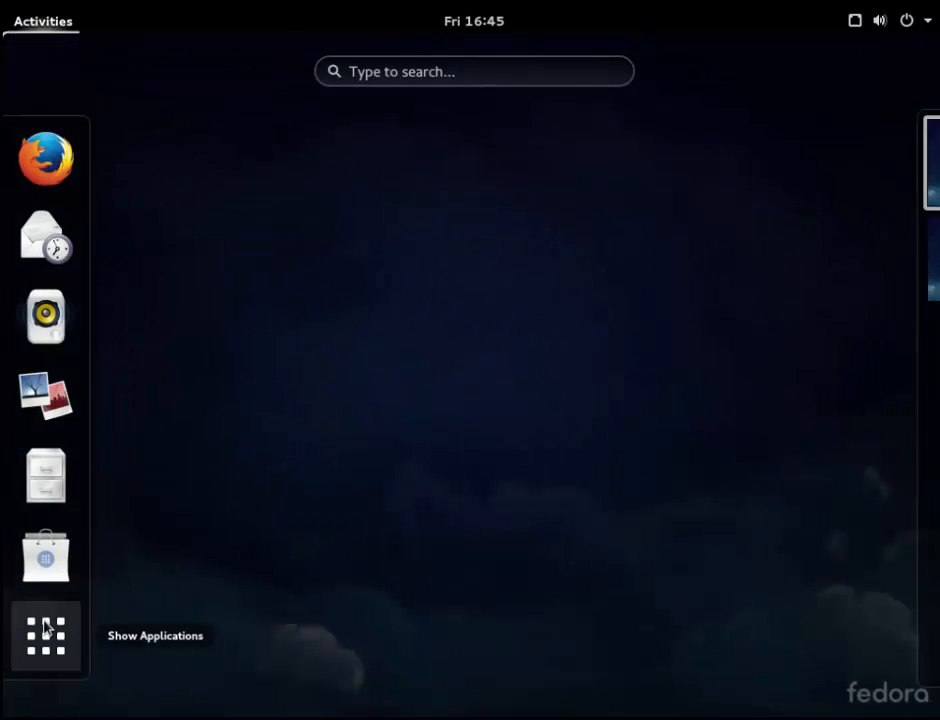
left_click(44, 636)
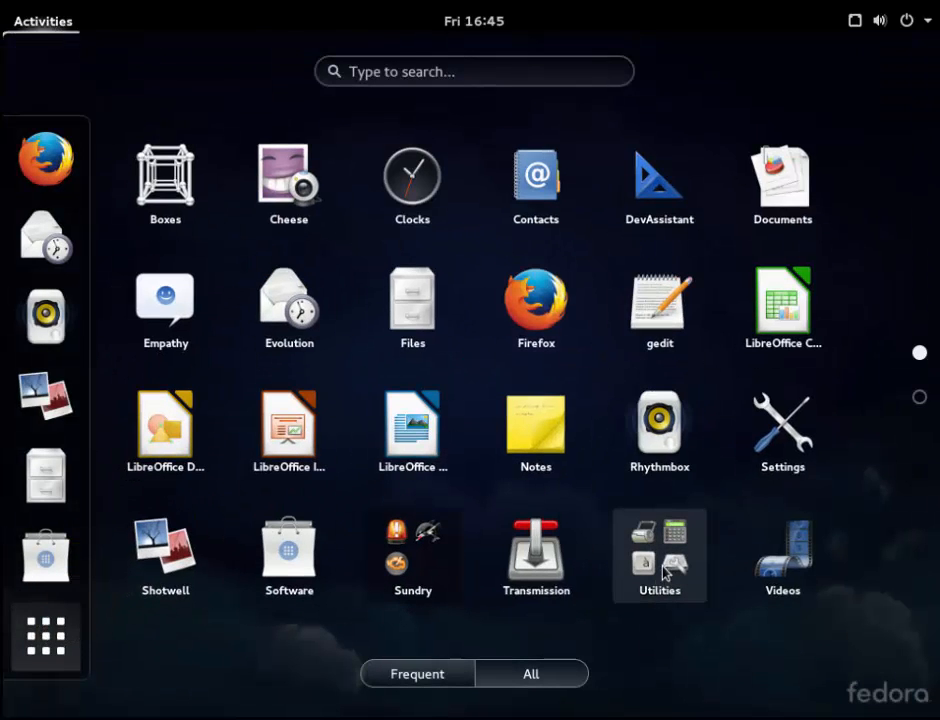
left_click(660, 556)
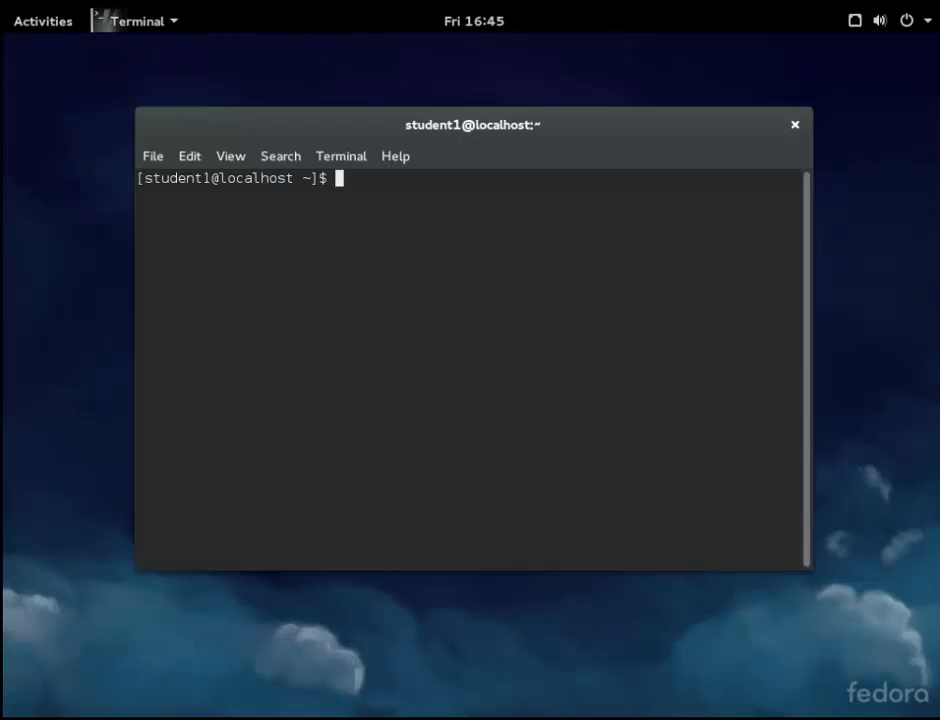
Maximize the terminal and list the home folder with ls.
double_click(472, 124)
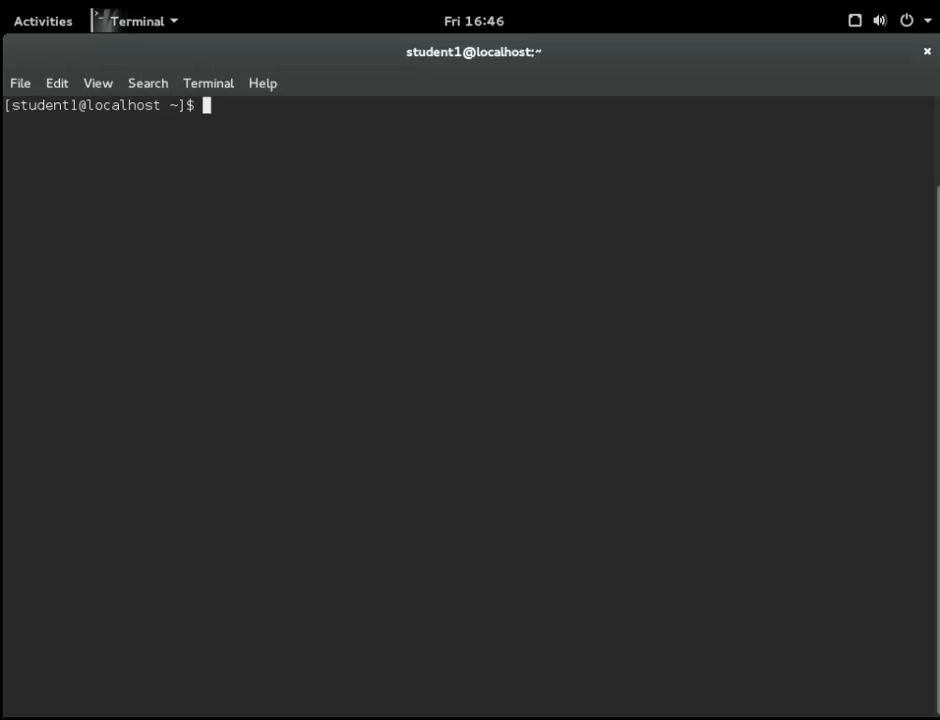
type("ls")
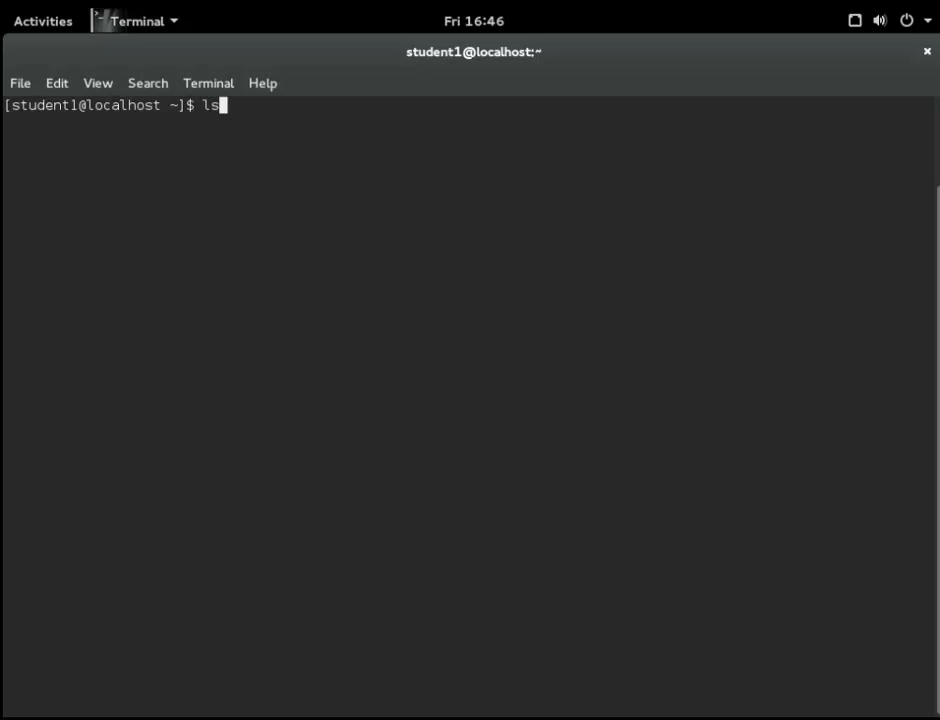
key("Return")
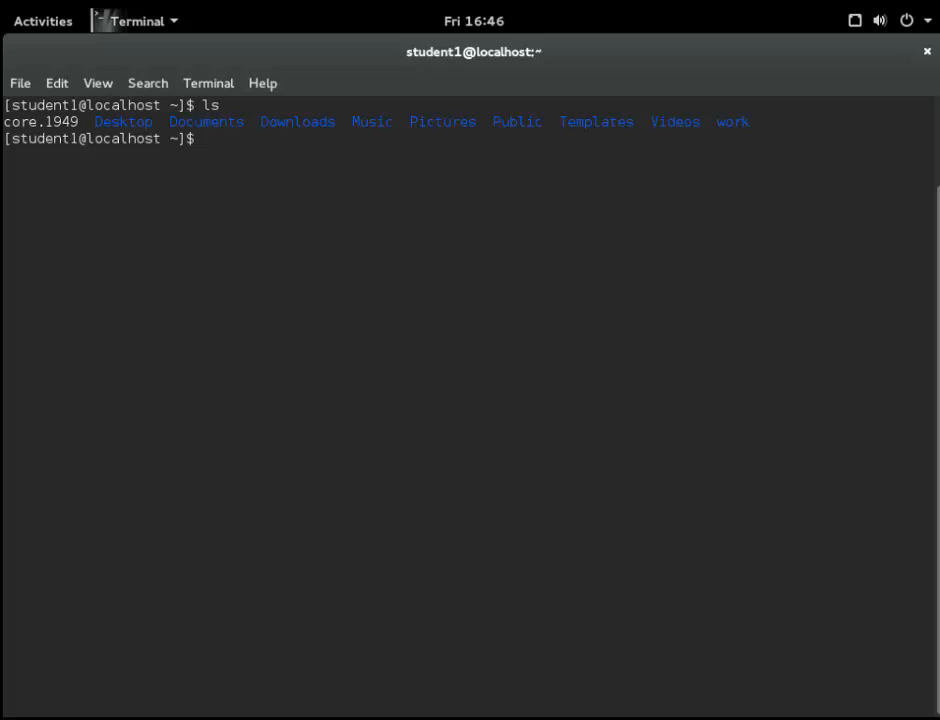
List the home folder in long format with ls -l and change into ~/work.
type("ls")
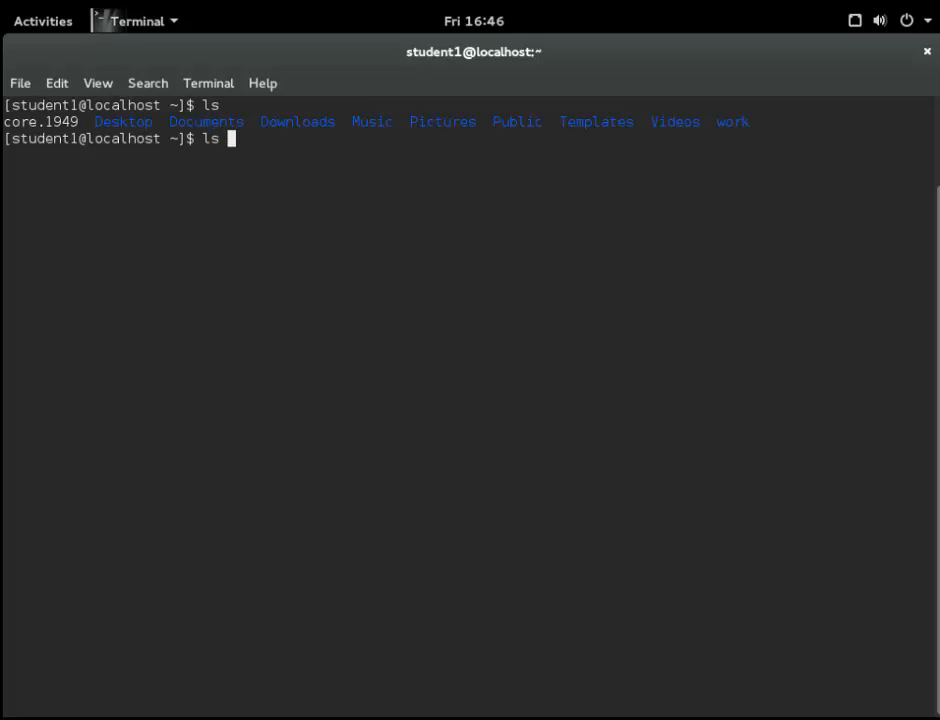
type("-l")
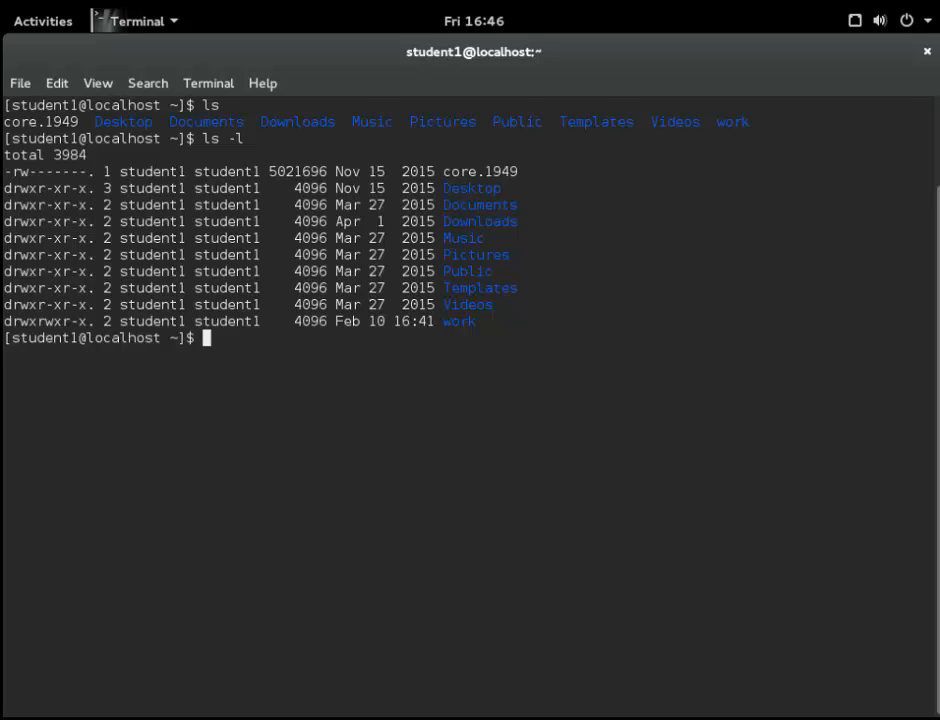
type("cd ~/work")
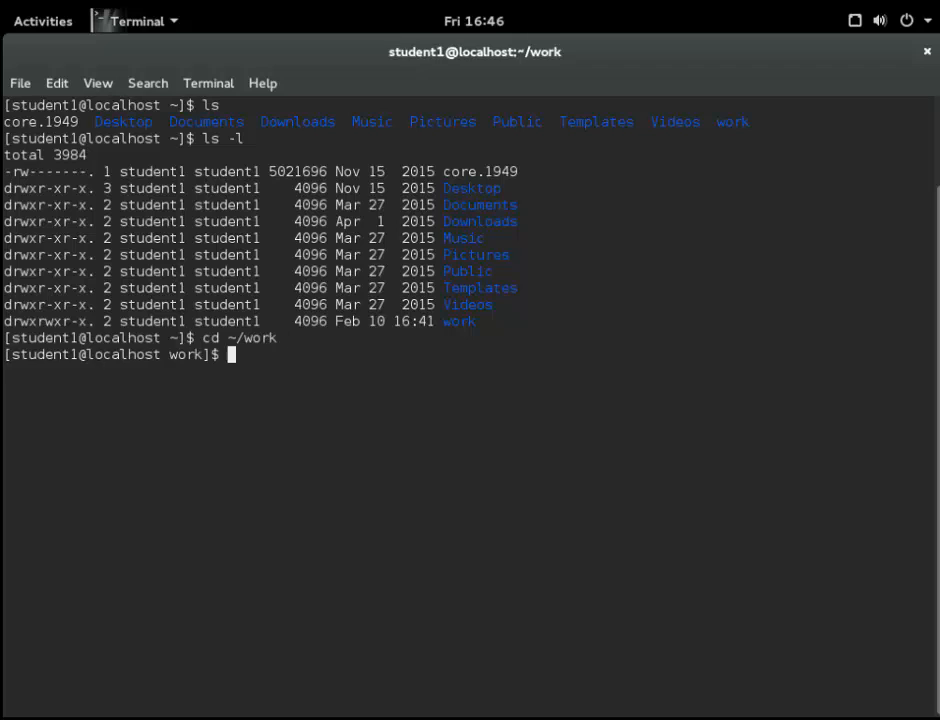
List the work folder in long format, revealing todo.txt.
type("ls -l")
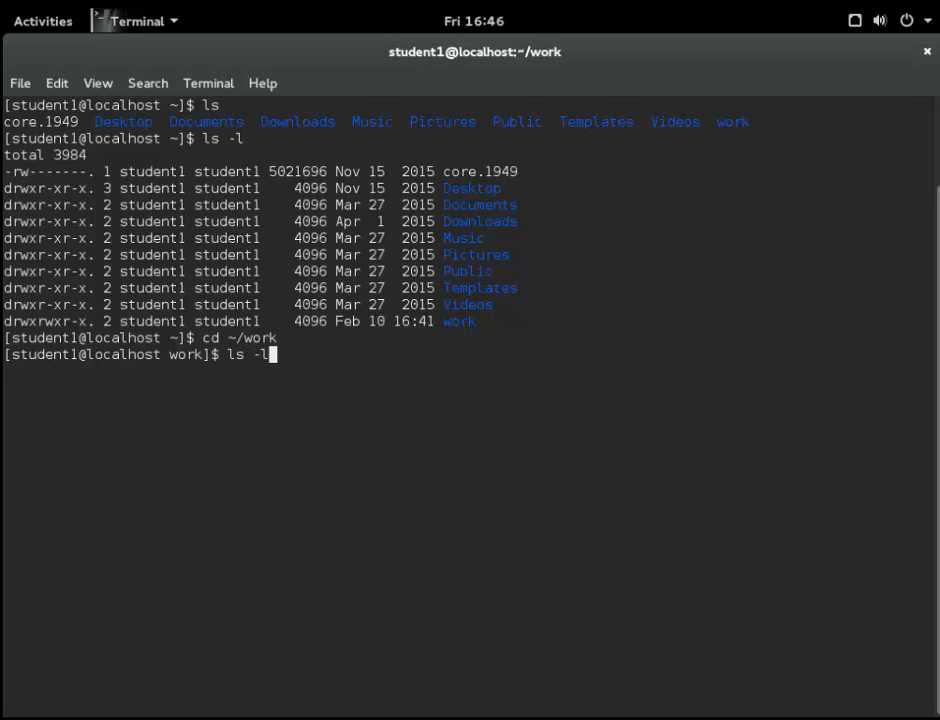
key("Return")
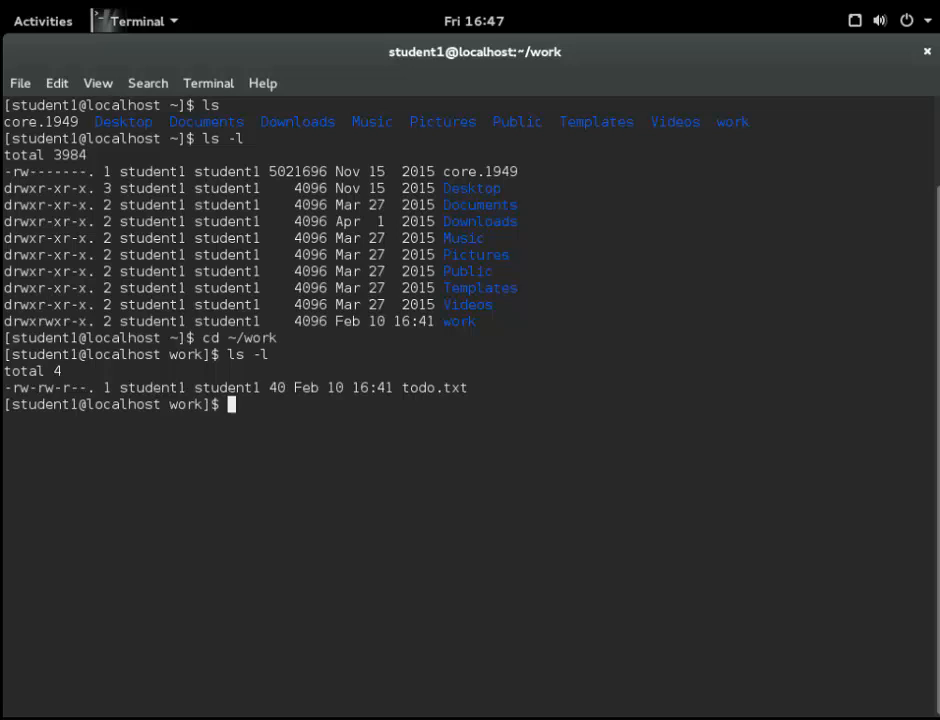
Start vi on todo.txt to edit it.
type("v")
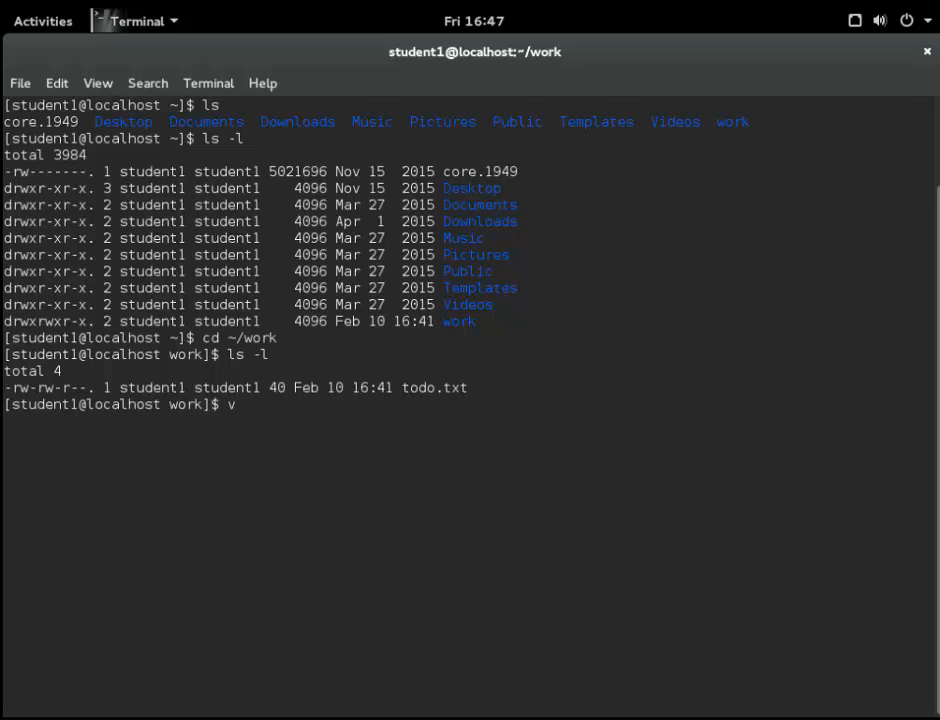
type("i")
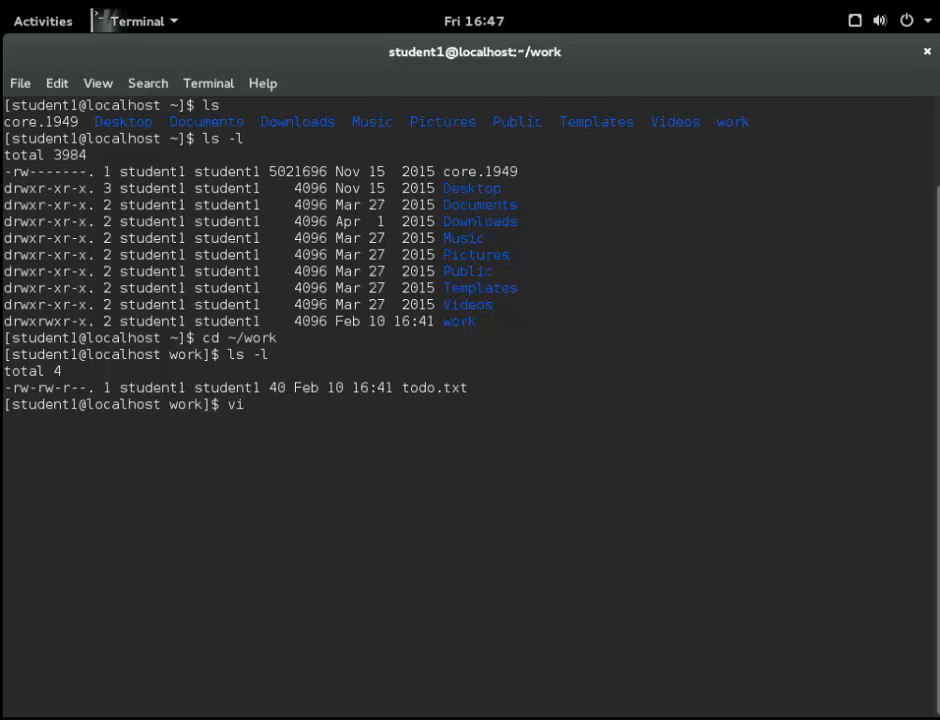
type("todo")
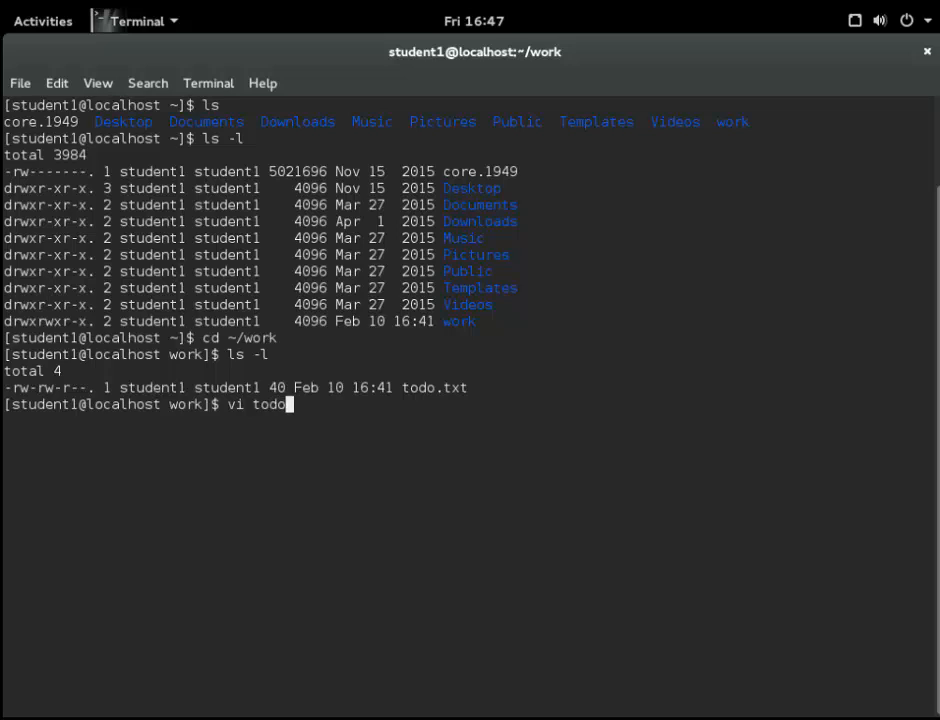
type(".t")
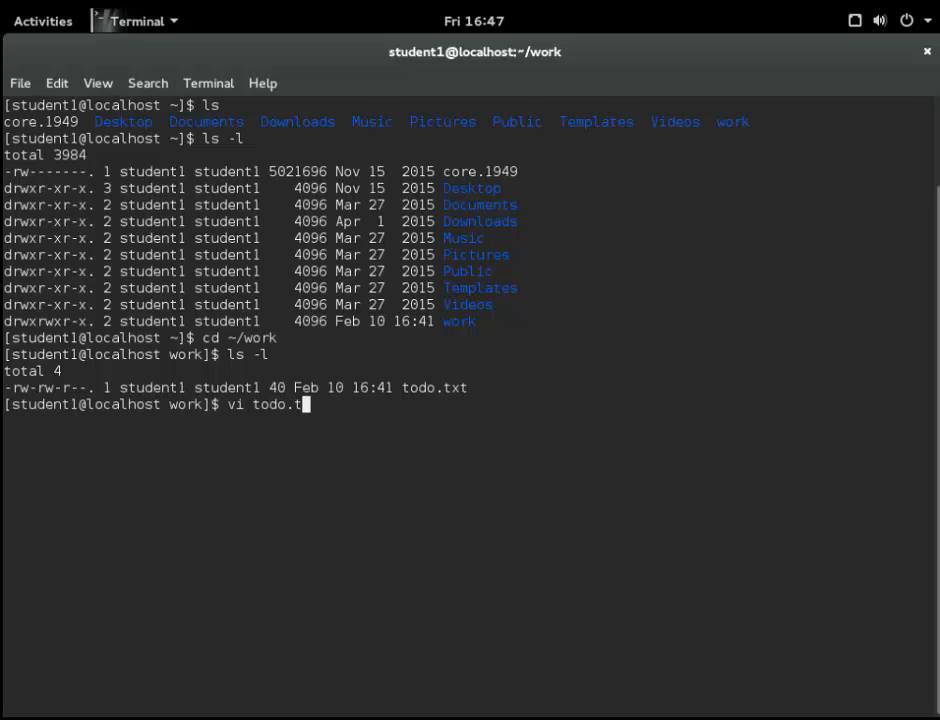
type("xt")
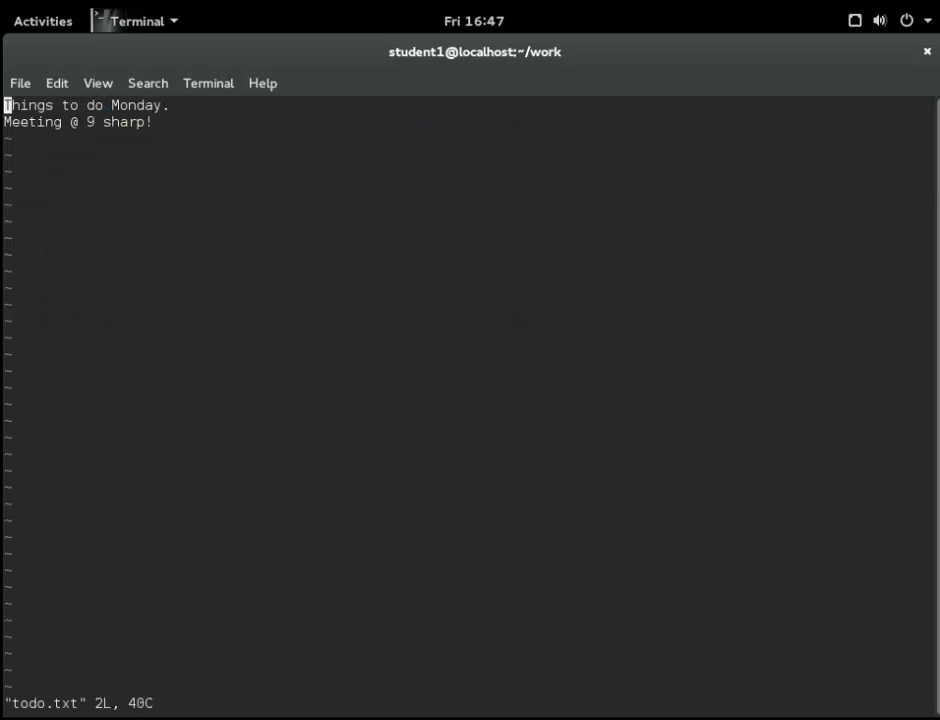
Append a new third line 'Get coffee' below the meeting line in todo.txt.
key("i")
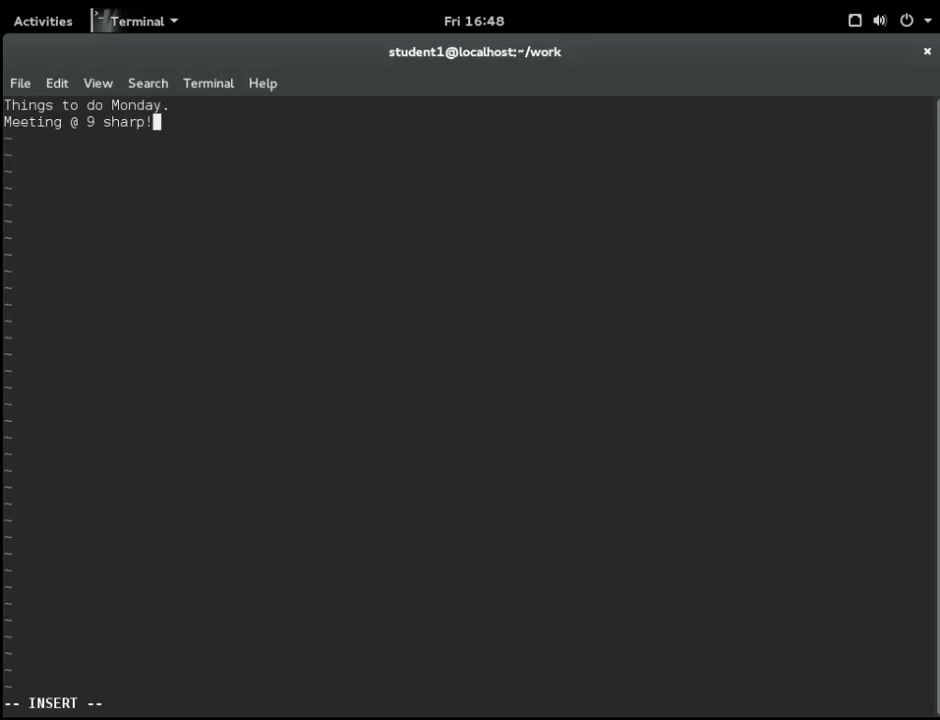
key("Return")
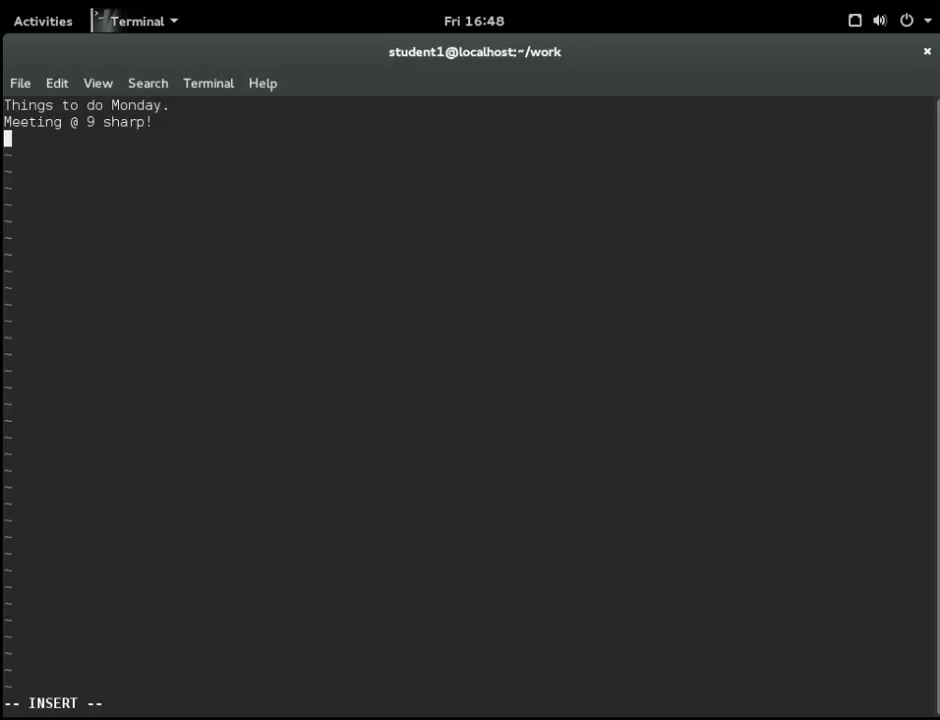
type("Get coffe")
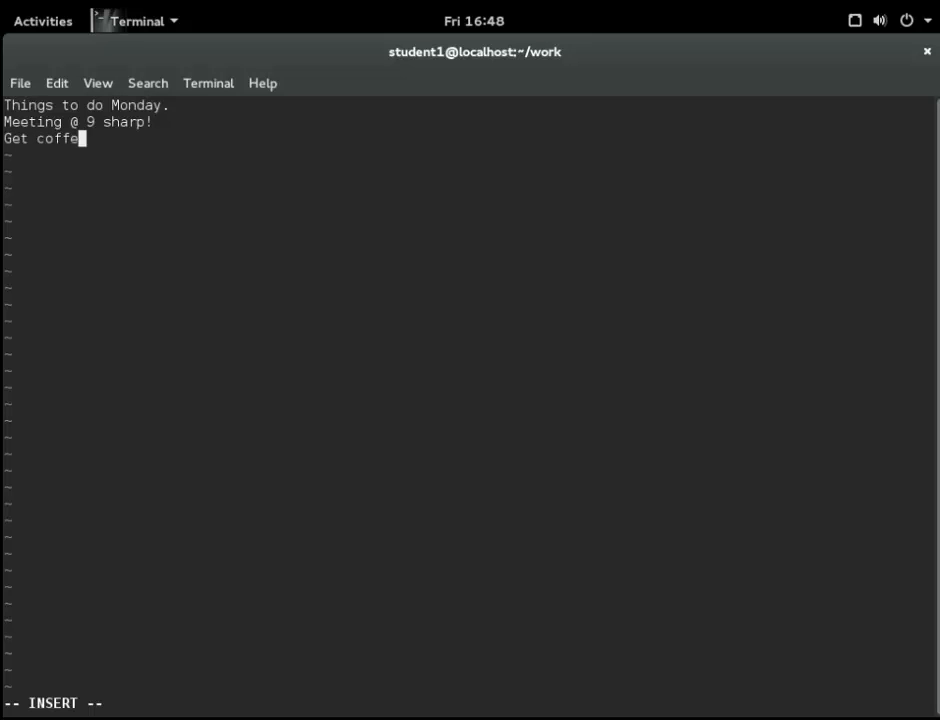
Write todo.txt and quit vi with :wq, returning to the shell prompt.
key("Escape")
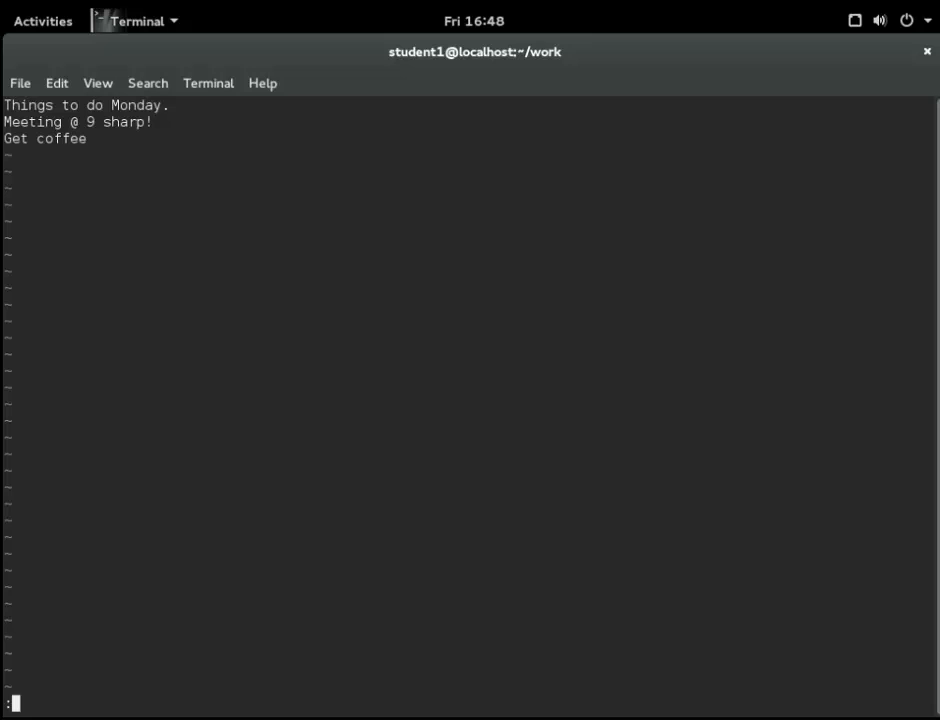
type("w")
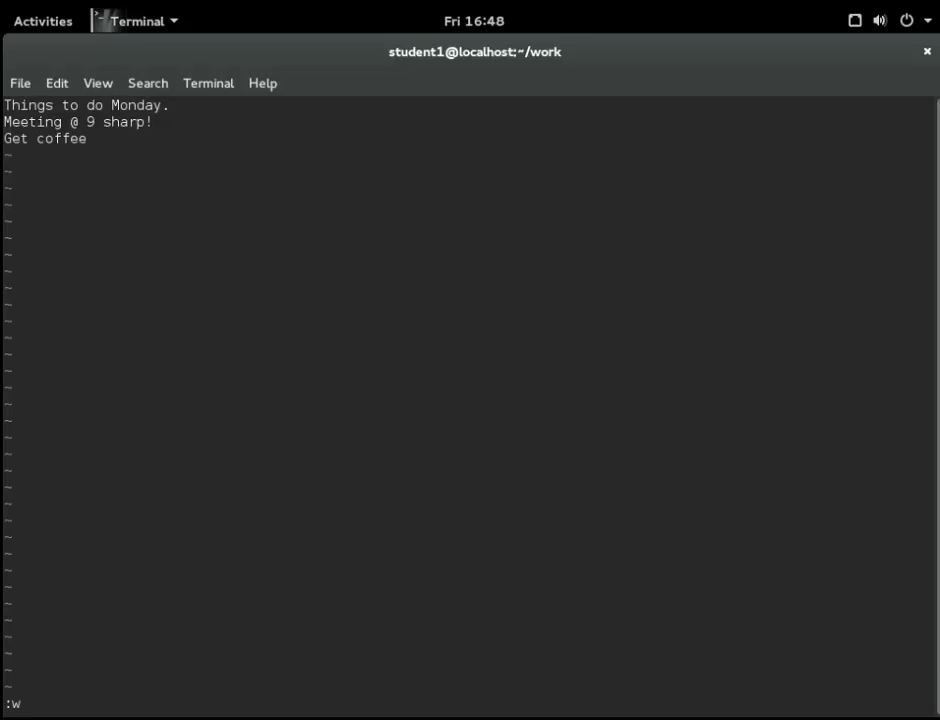
type("q")
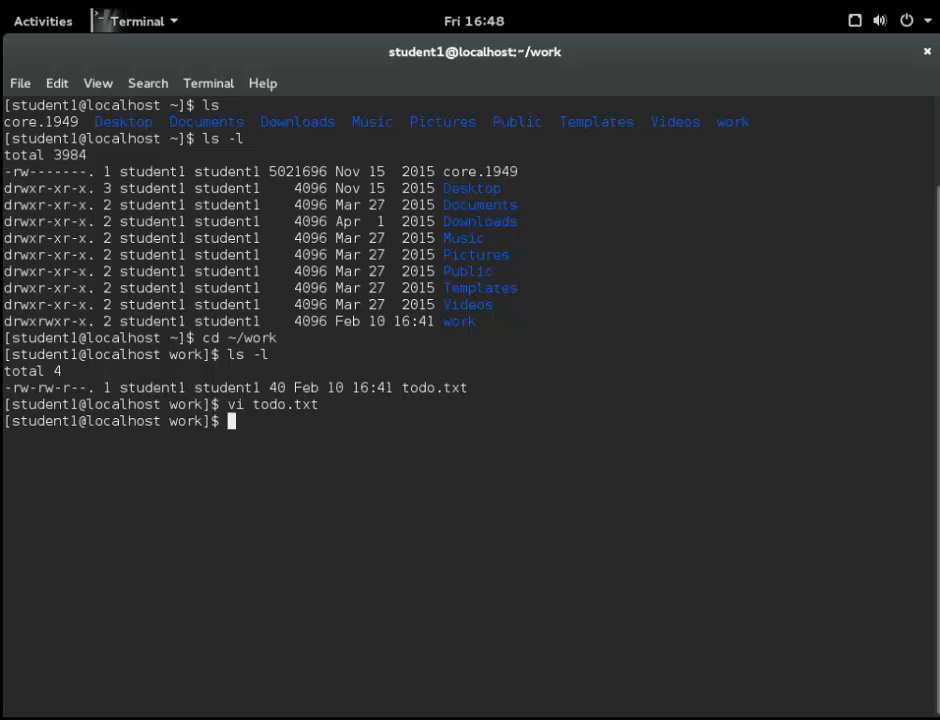
Begin the ls -l command to list the work folder again.
type("ls")
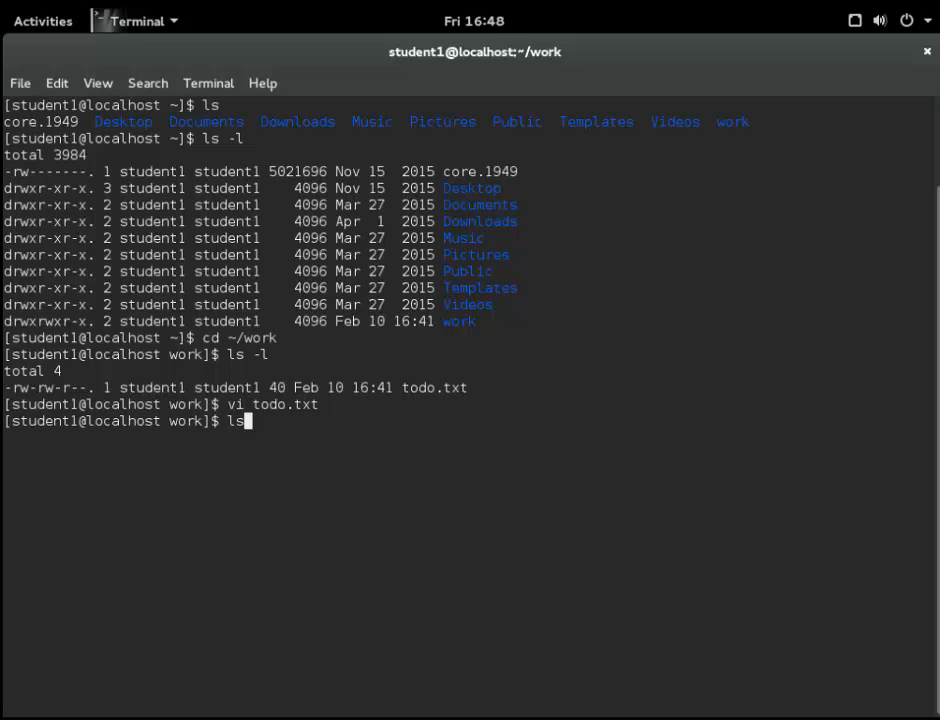
type("-")
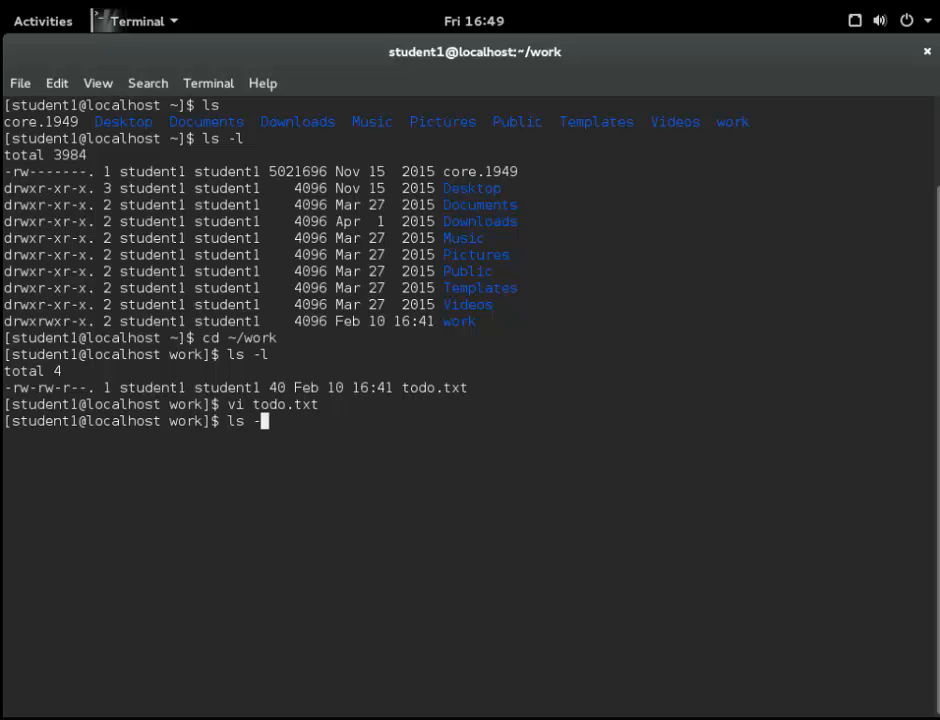